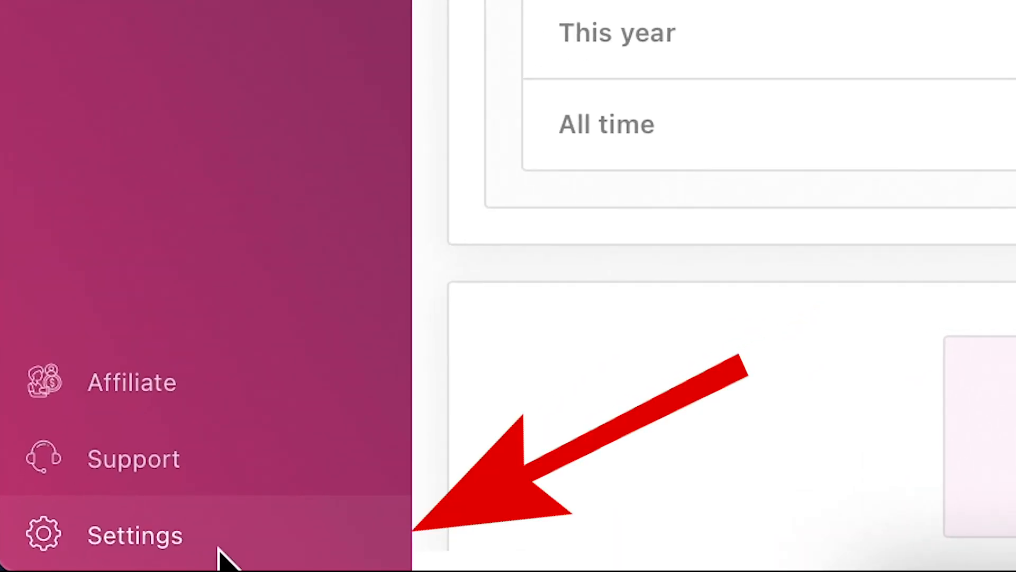
# Show the Hourglass store's Details settings with its currency and symbol fields.
pyautogui.click(134, 535)
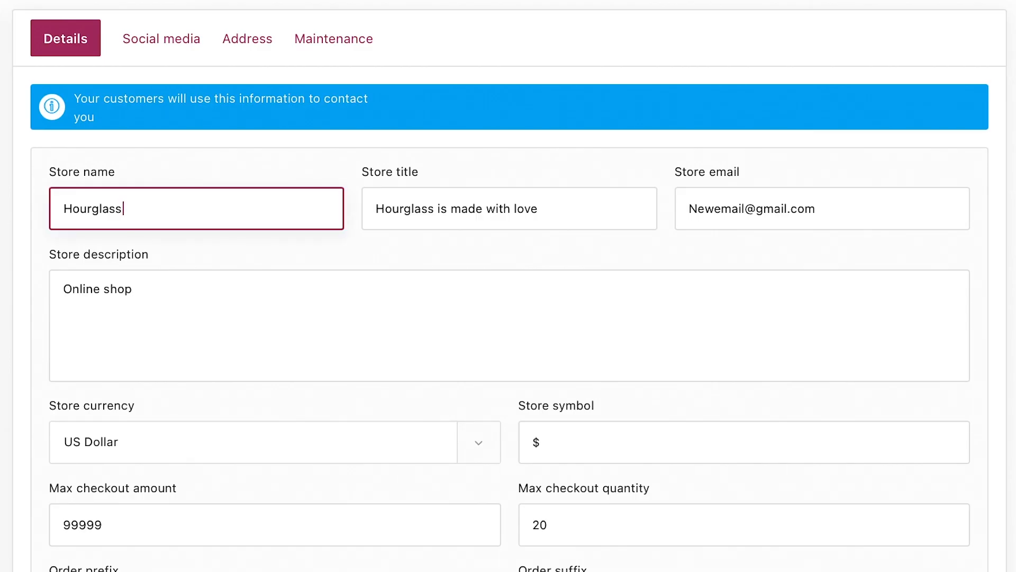
pyautogui.scroll(-3)
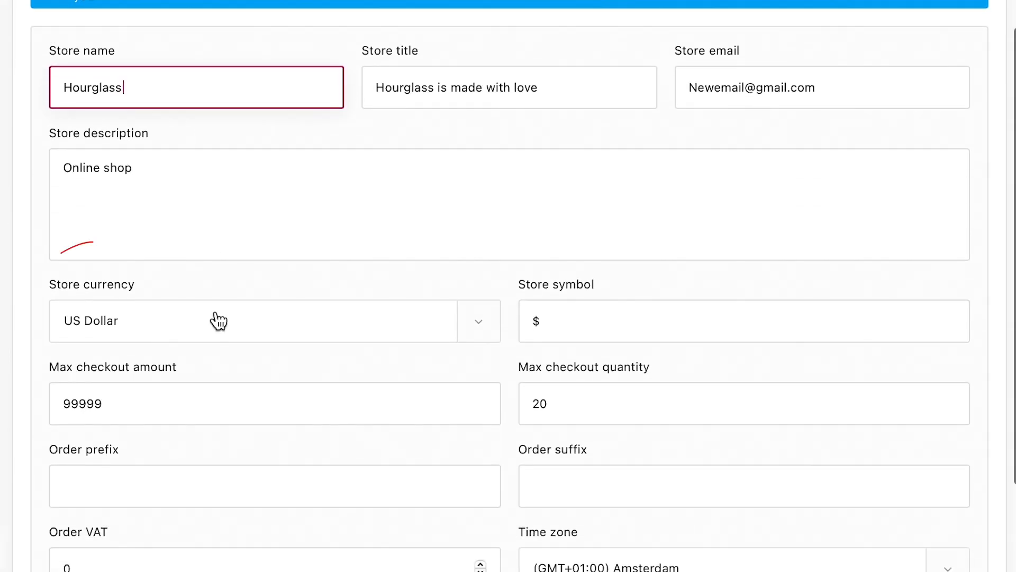
# Choose Moroccan Dirham (searching 'Mo') as currency and enter MAD as the store symbol.
pyautogui.click(275, 320)
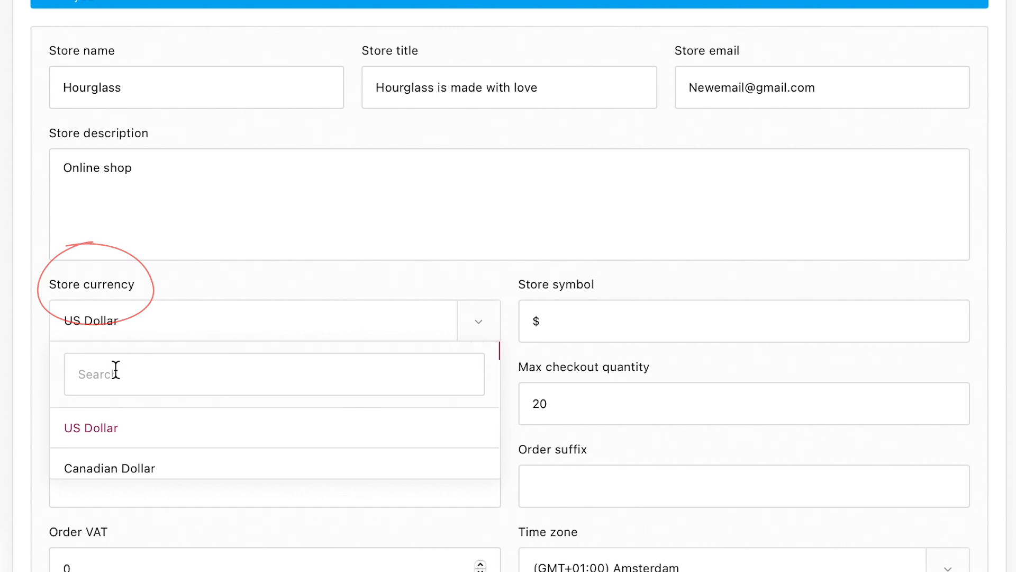
pyautogui.write('Mo')
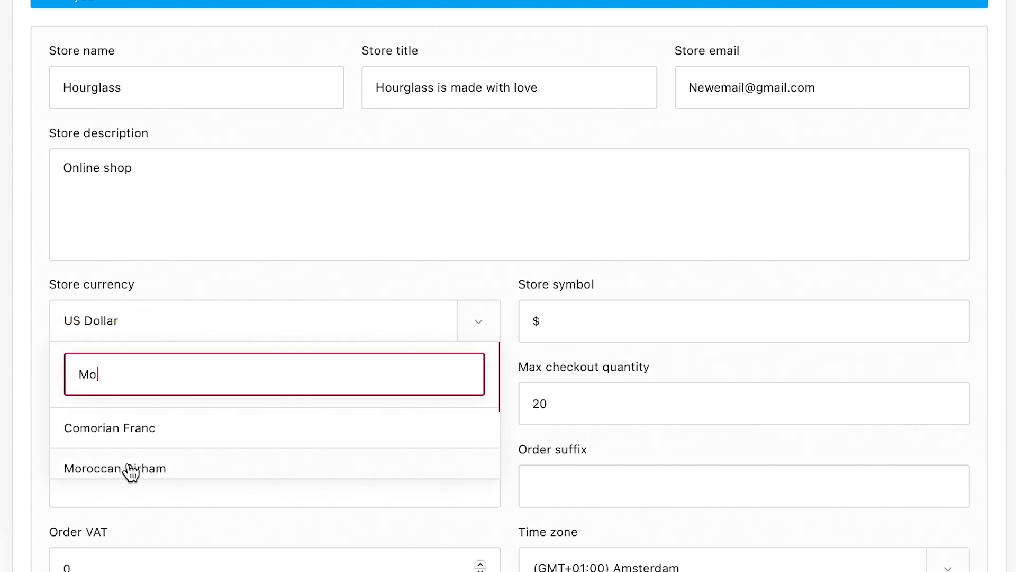
pyautogui.click(115, 468)
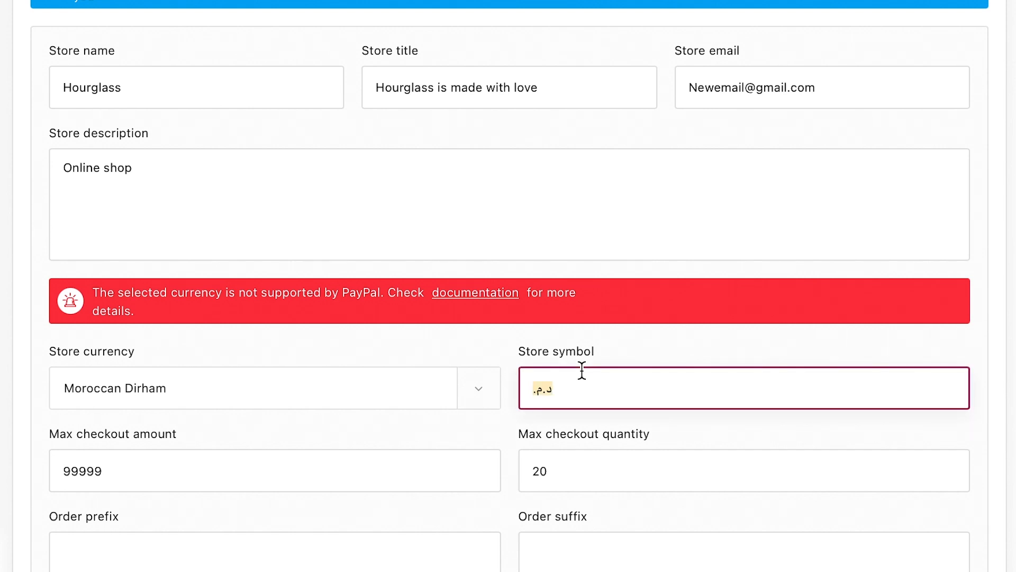
pyautogui.write('MAD')
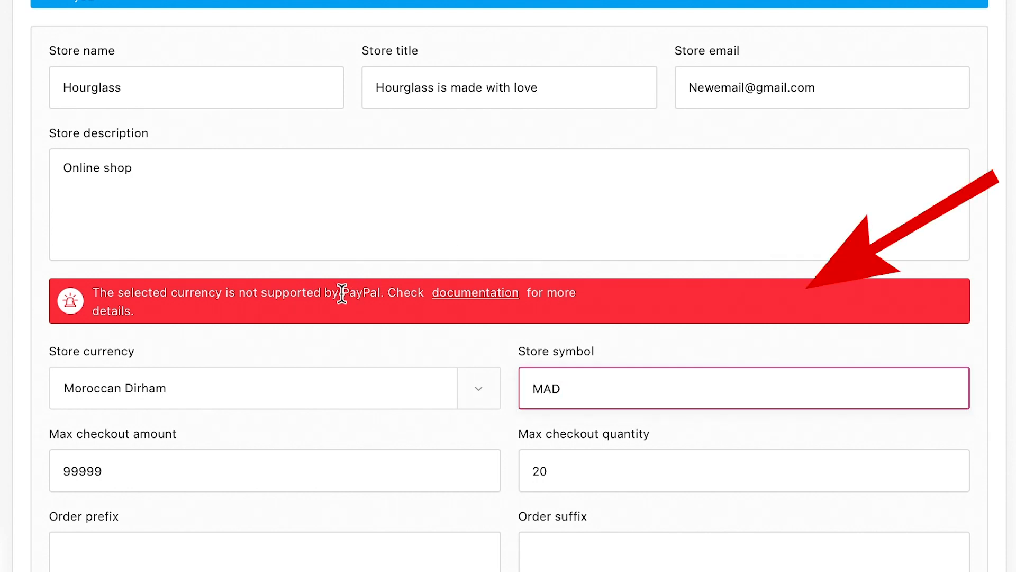
pyautogui.doubleClick(357, 292)
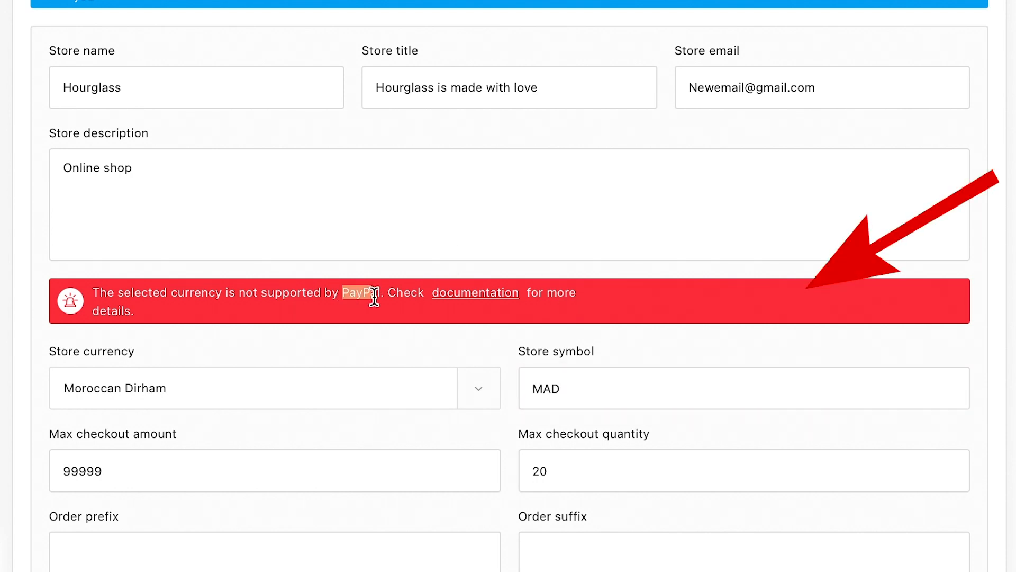
pyautogui.moveTo(394, 306)
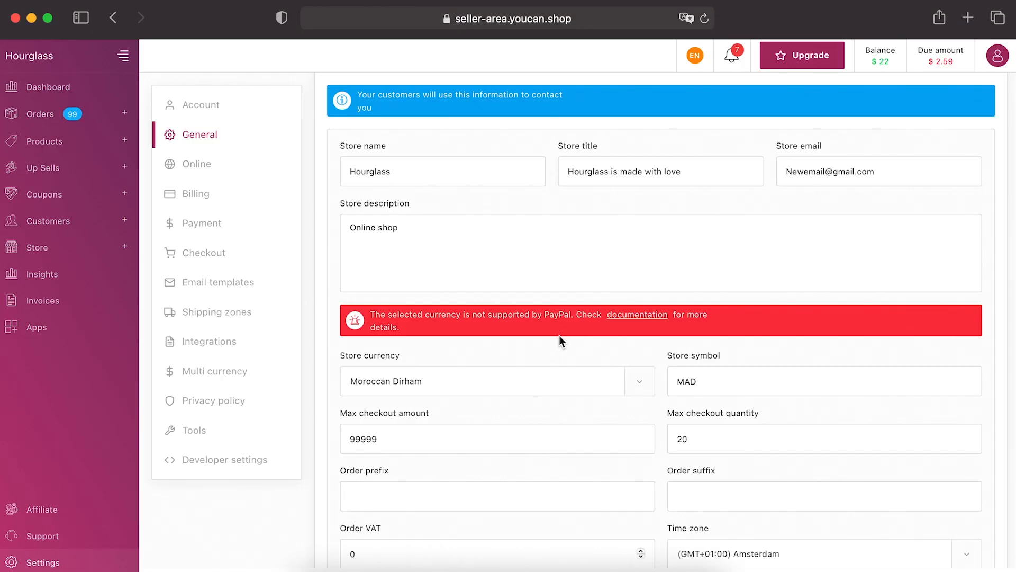
# Save the updated currency settings and move on to the Multi currency settings.
pyautogui.scroll(-3)
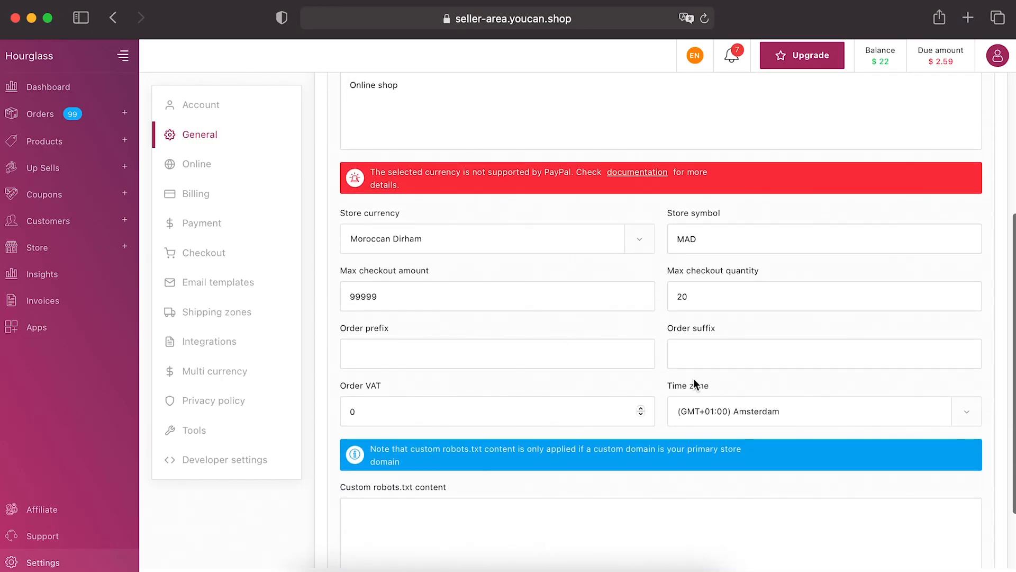
pyautogui.click(946, 522)
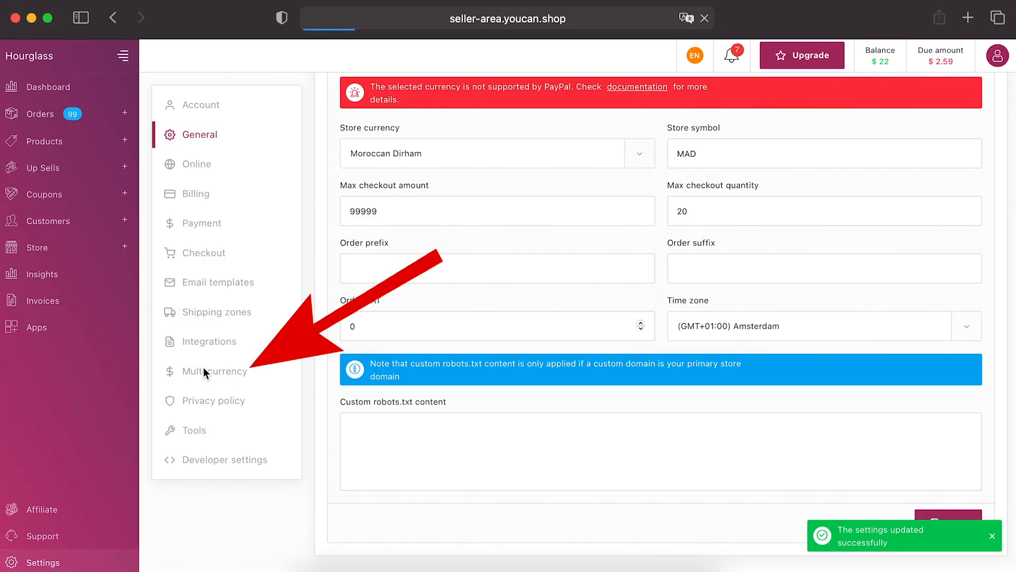
pyautogui.click(213, 371)
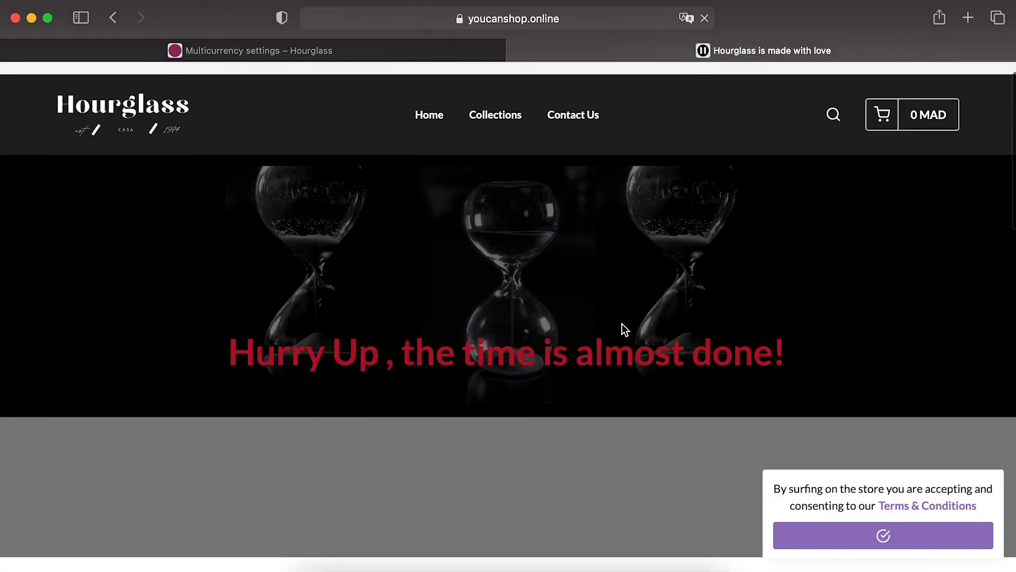
# Scroll the Hourglass storefront to check product prices now displayed in MAD.
pyautogui.scroll(-3)
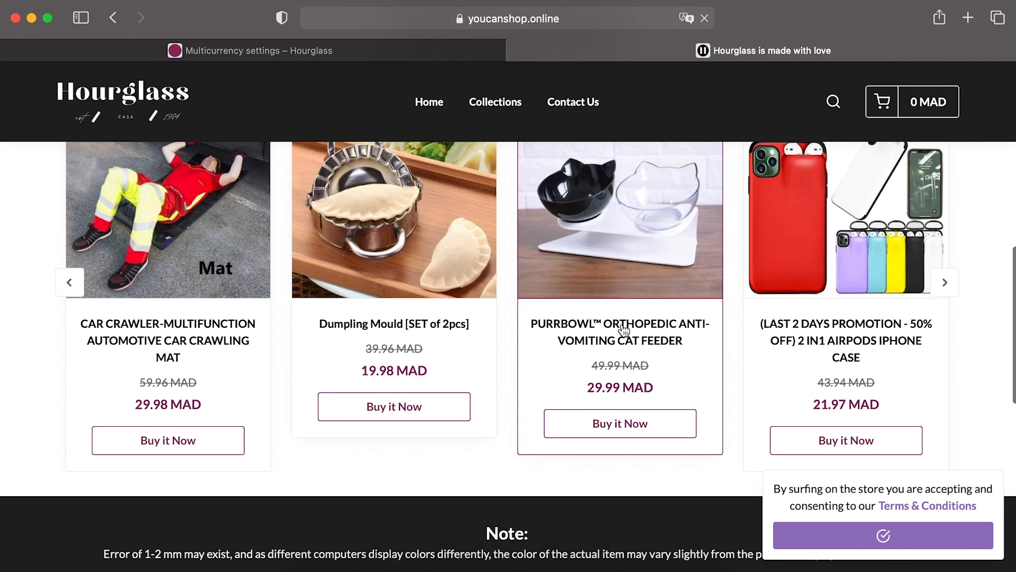